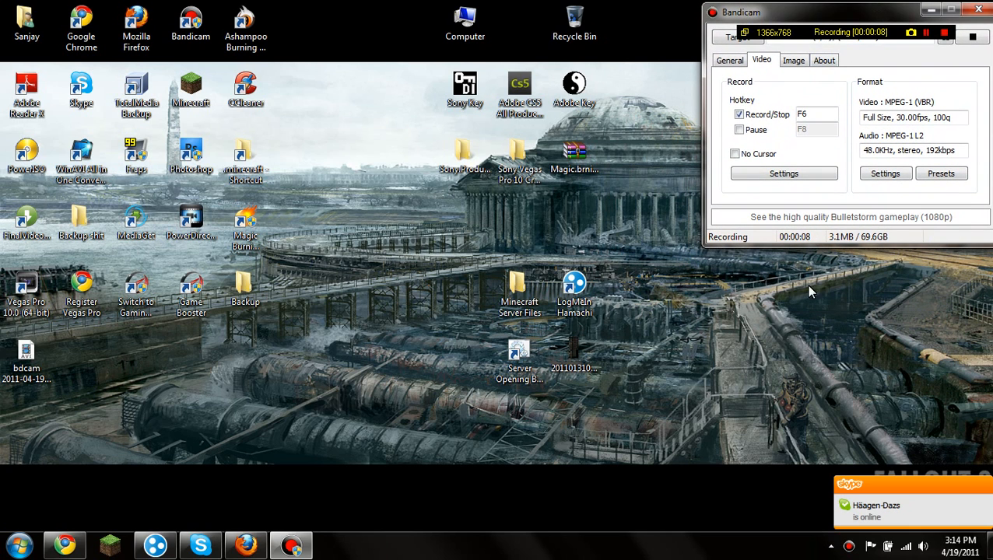
mouse_move(464, 34)
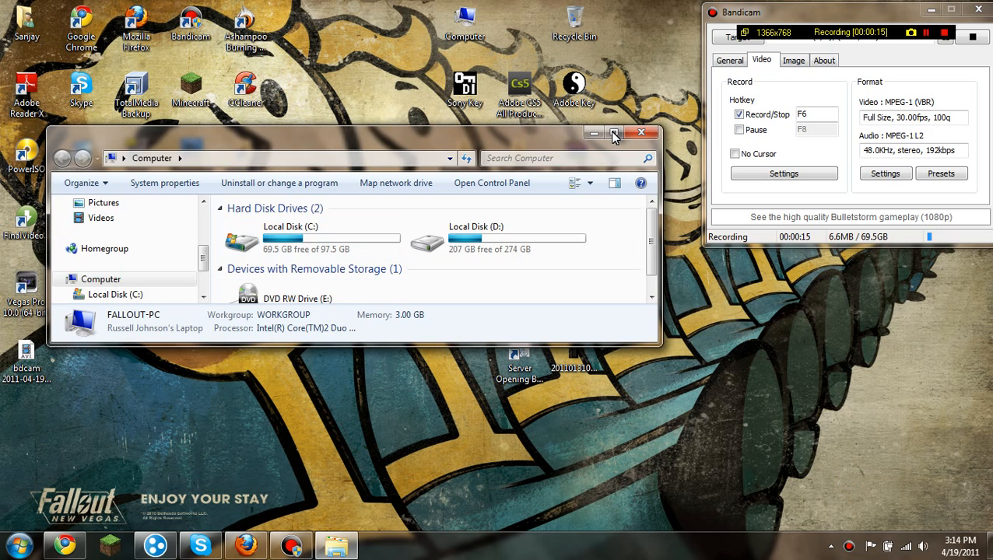
Show the LogMeIn Hamachi download page in Firefox and bring the Hamachi client forward
click(615, 133)
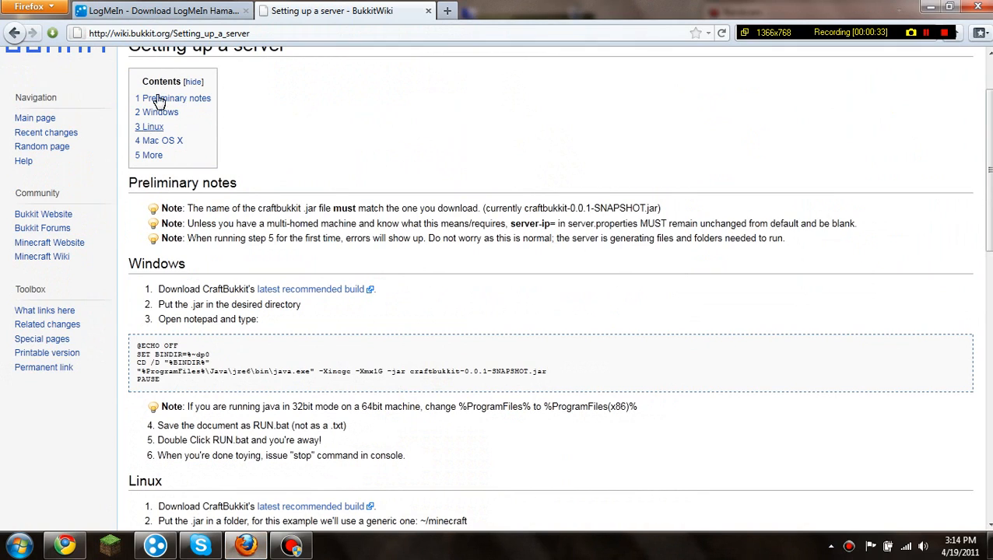
click(155, 10)
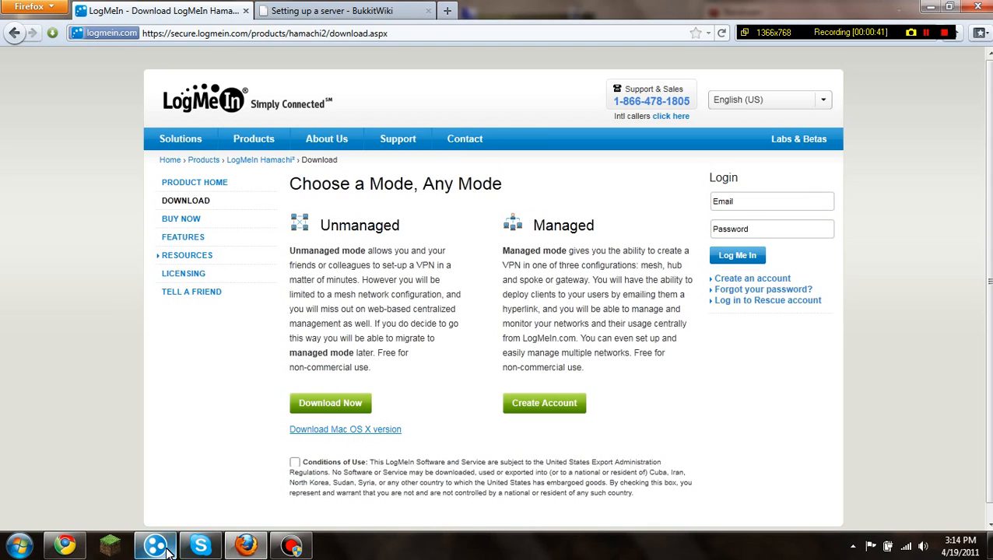
click(156, 544)
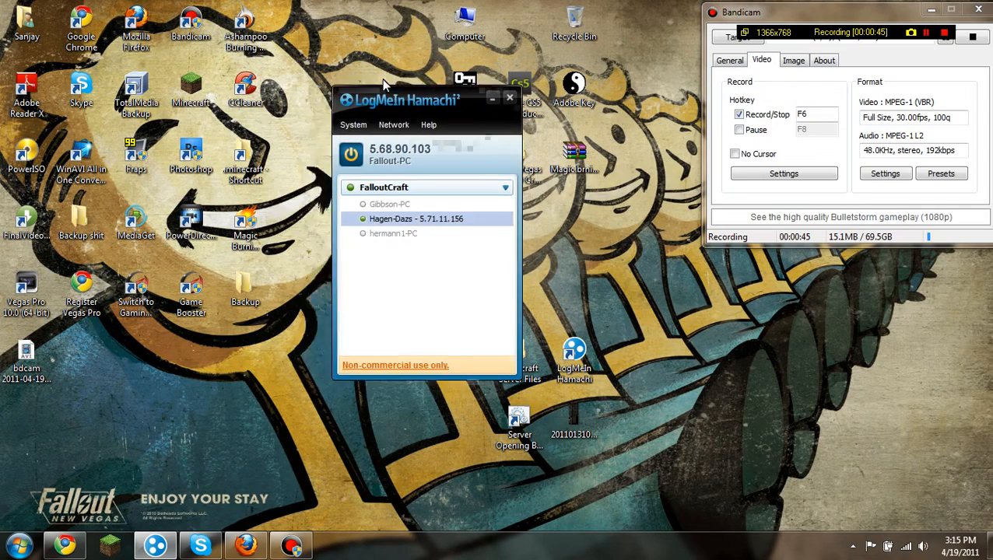
drag(405, 100, 541, 78)
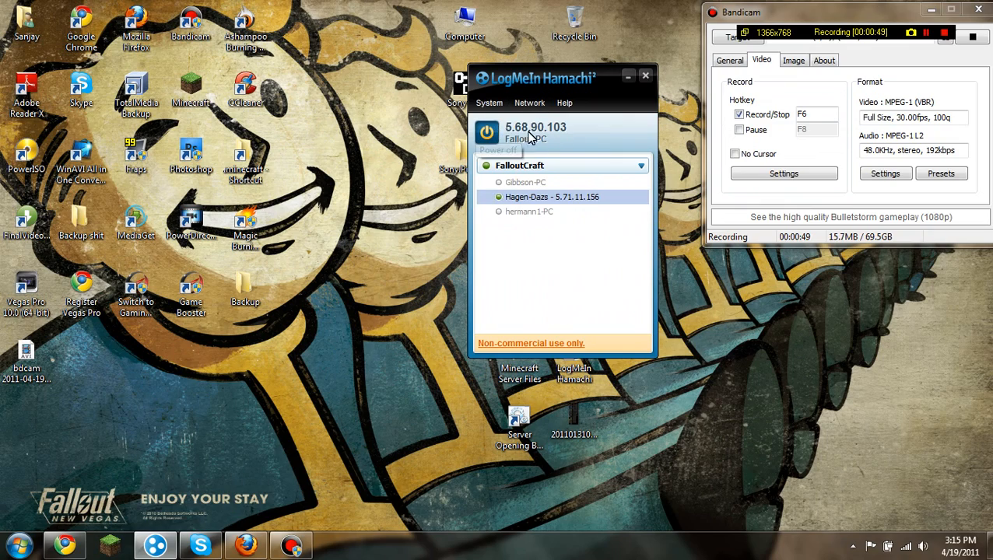
mouse_move(511, 119)
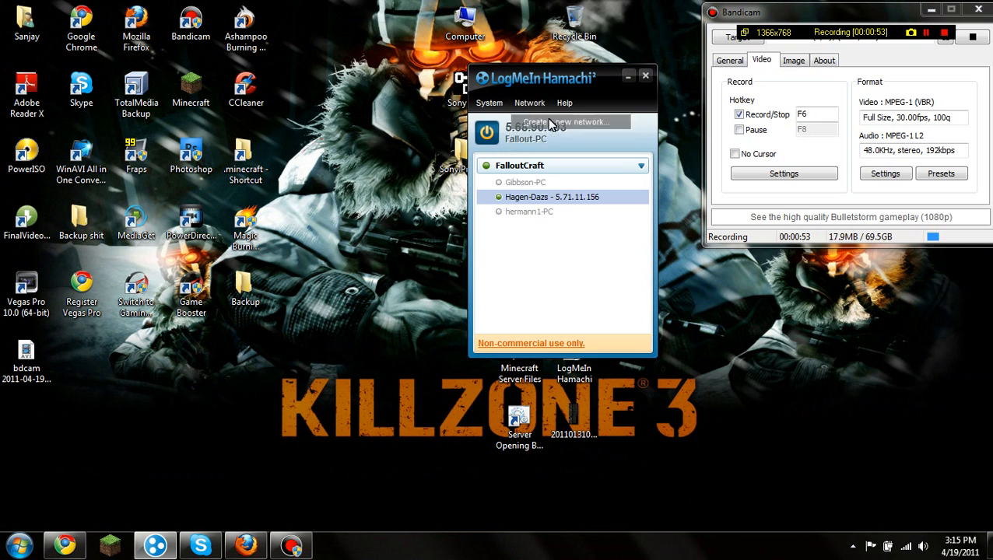
click(567, 122)
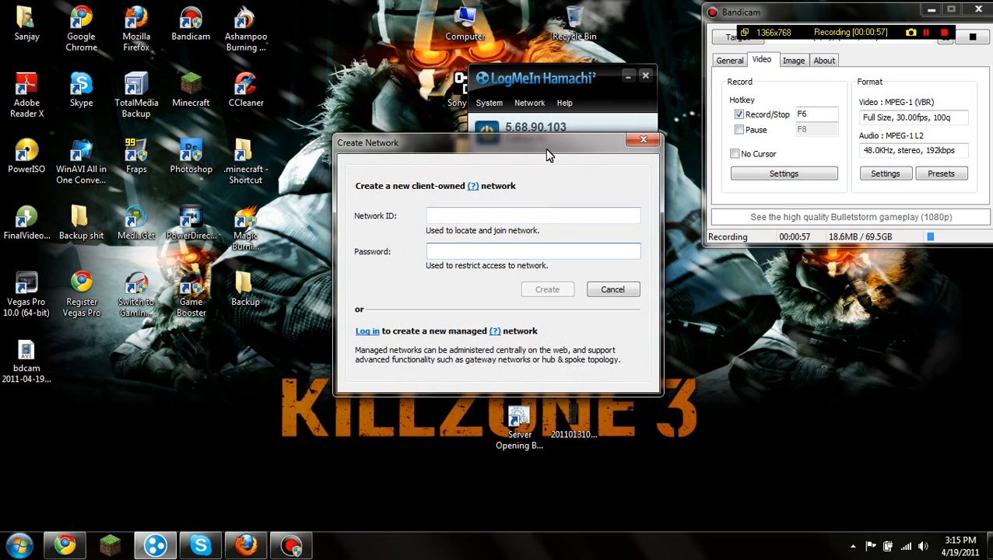
text(123)
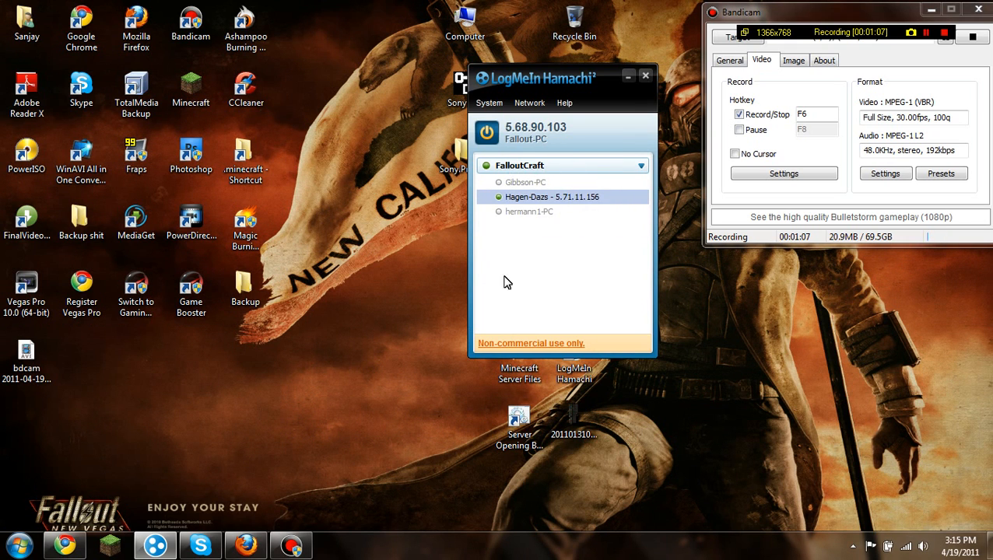
click(644, 74)
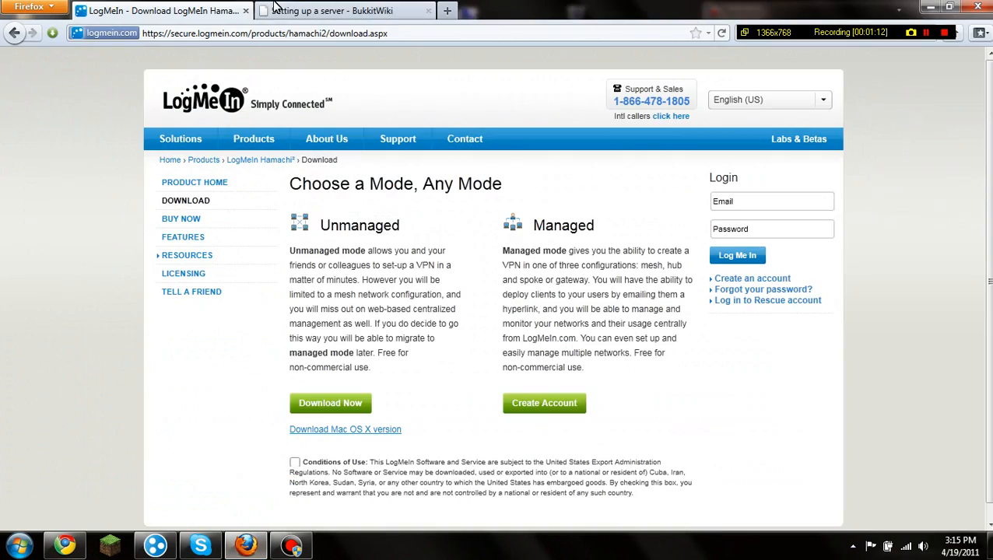
From the Bukkit setup guide start the latest recommended CraftBukkit build download, then cancel it
click(334, 9)
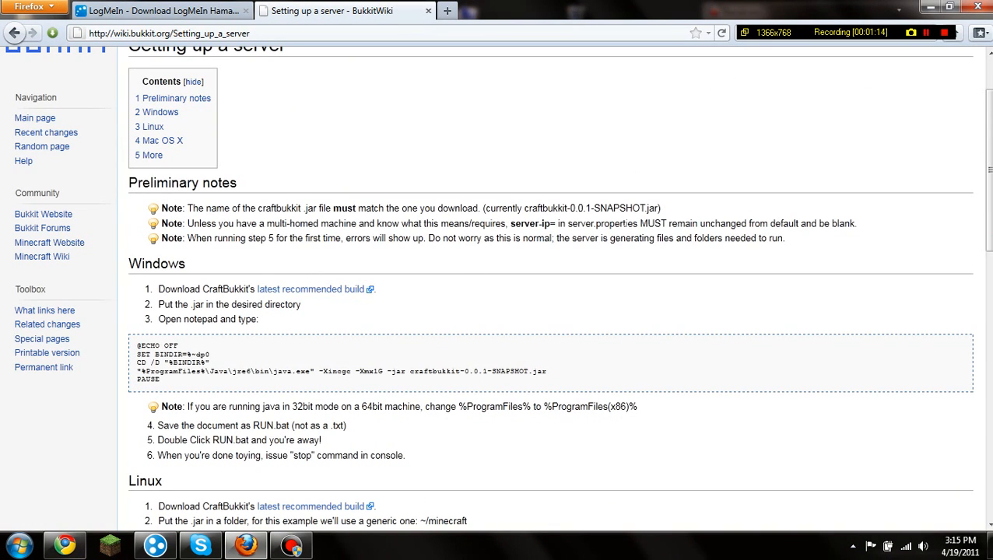
mouse_move(436, 190)
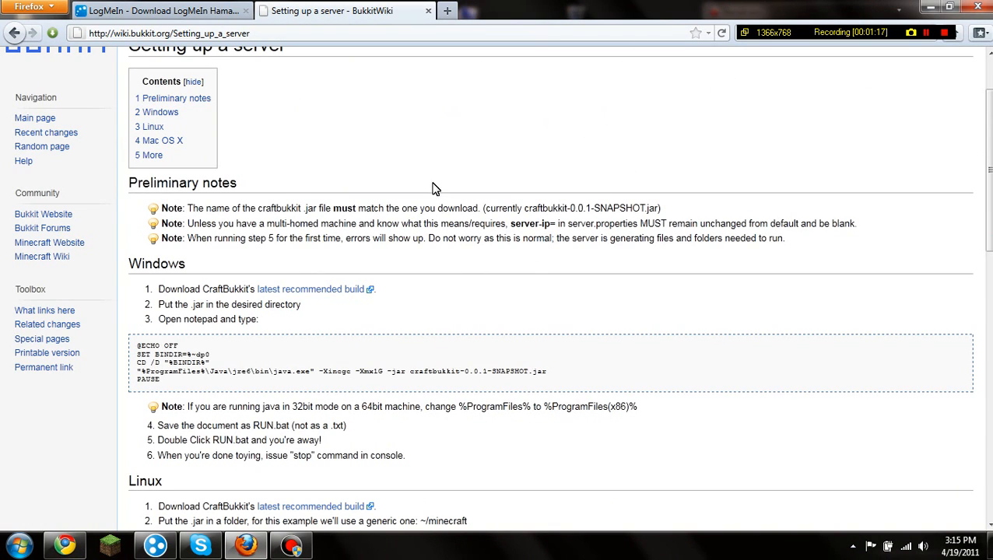
mouse_move(326, 386)
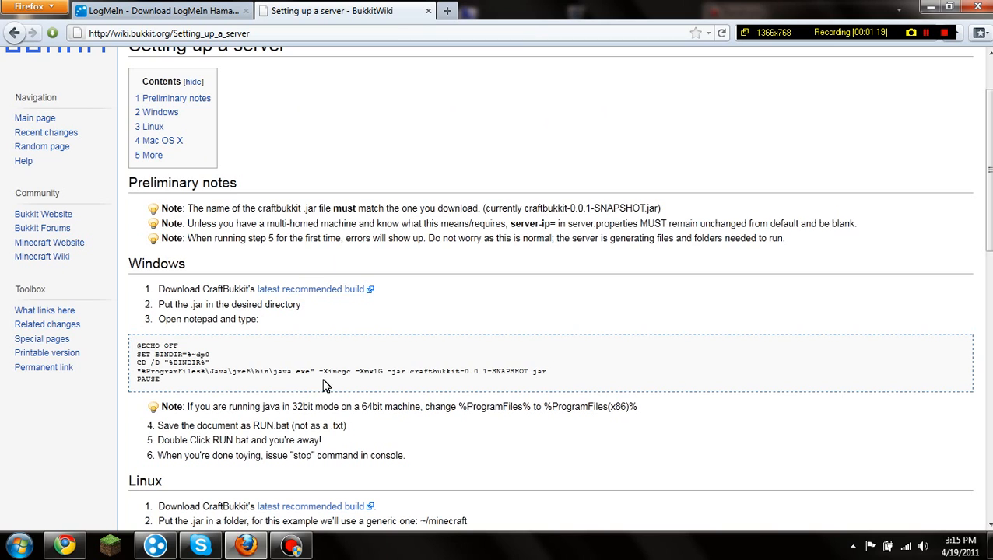
mouse_move(312, 288)
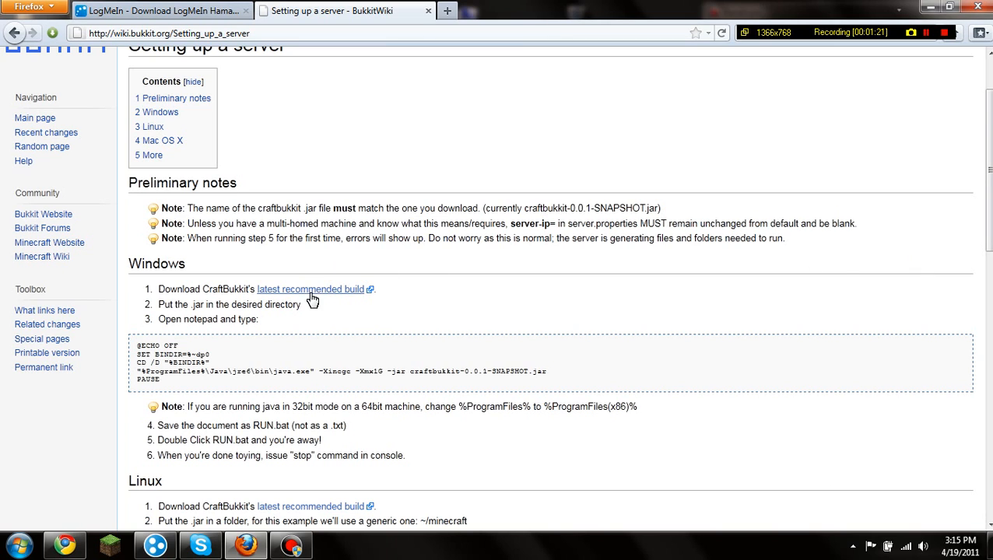
click(311, 288)
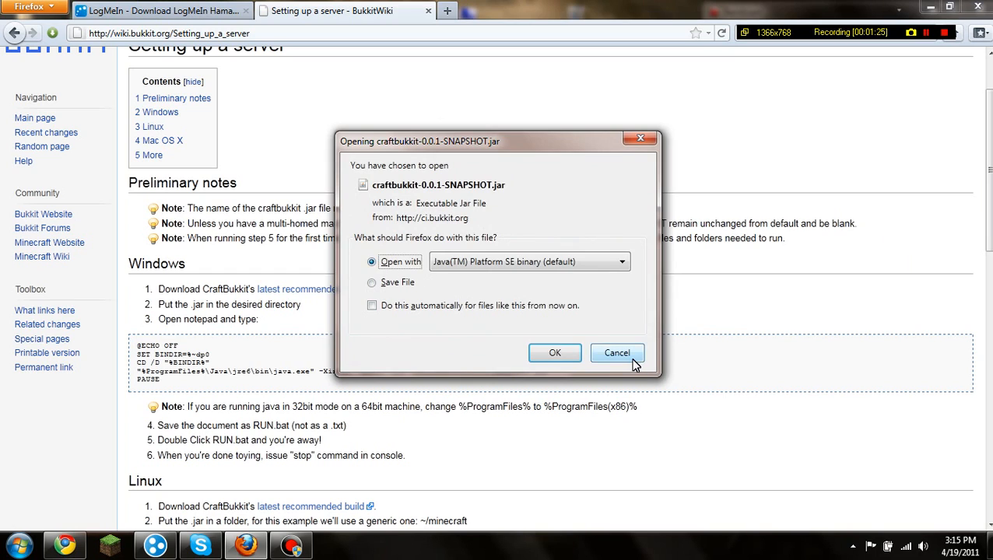
click(616, 352)
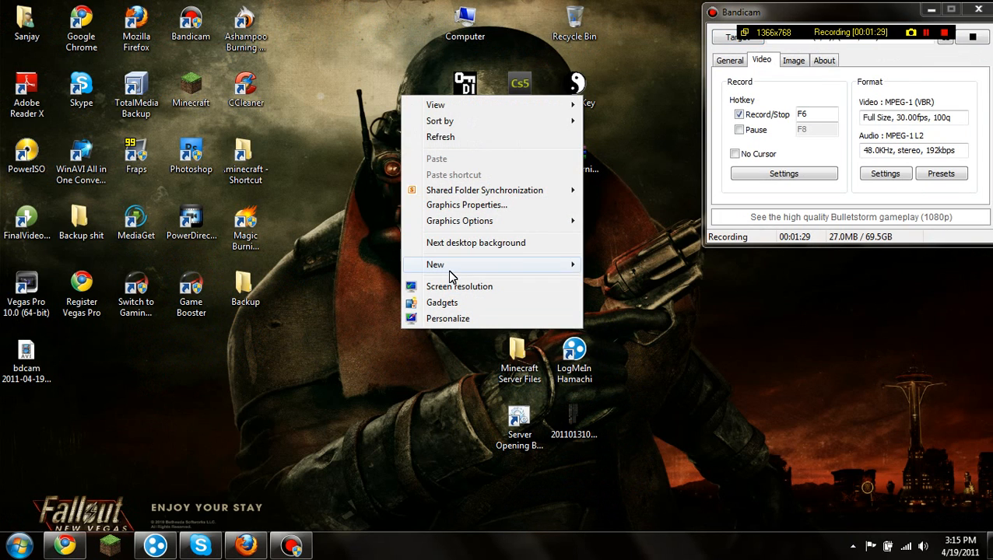
Locate the craftbukkit-0.0.1-SNAPSHOT jar in the Minecraft Server Files folder and return to the Bukkit guide
click(436, 264)
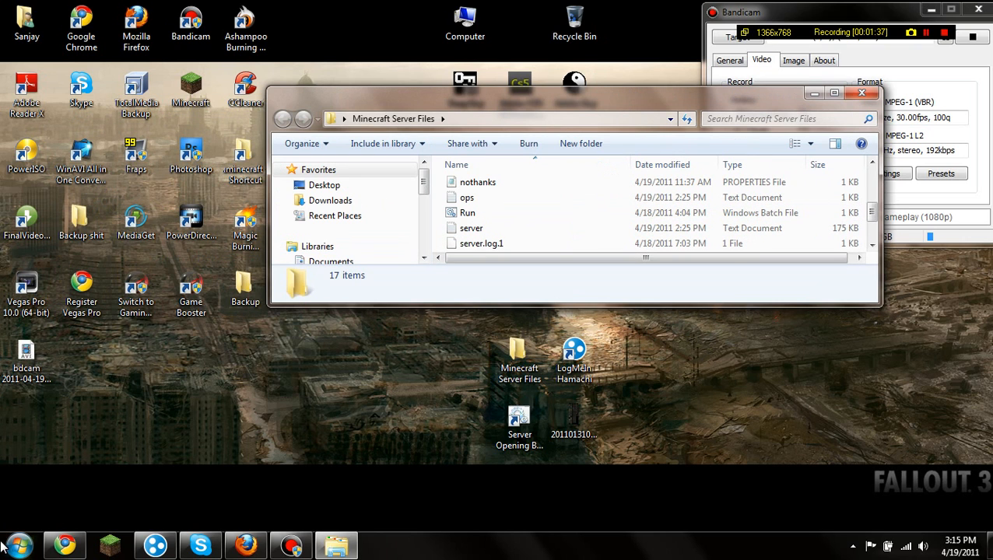
click(471, 243)
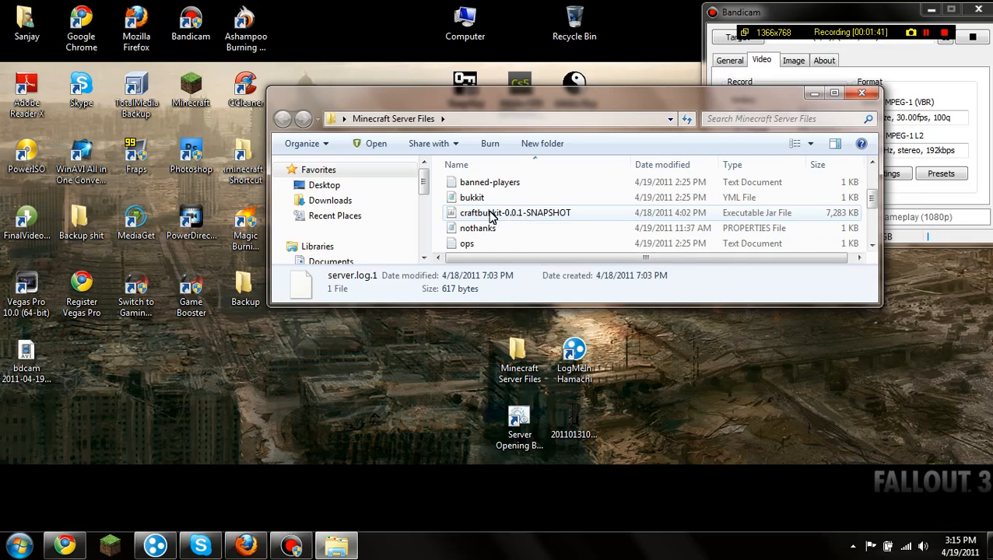
click(515, 212)
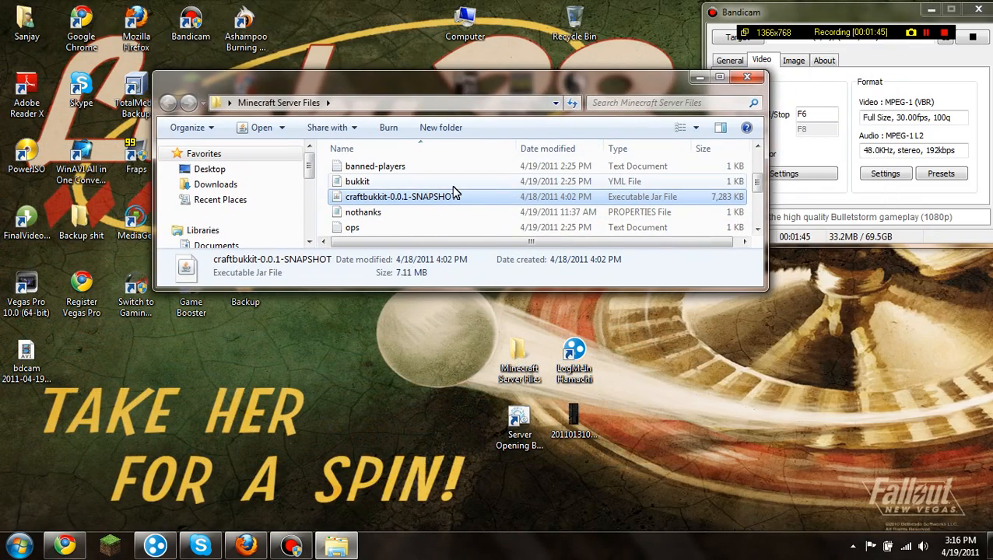
click(156, 545)
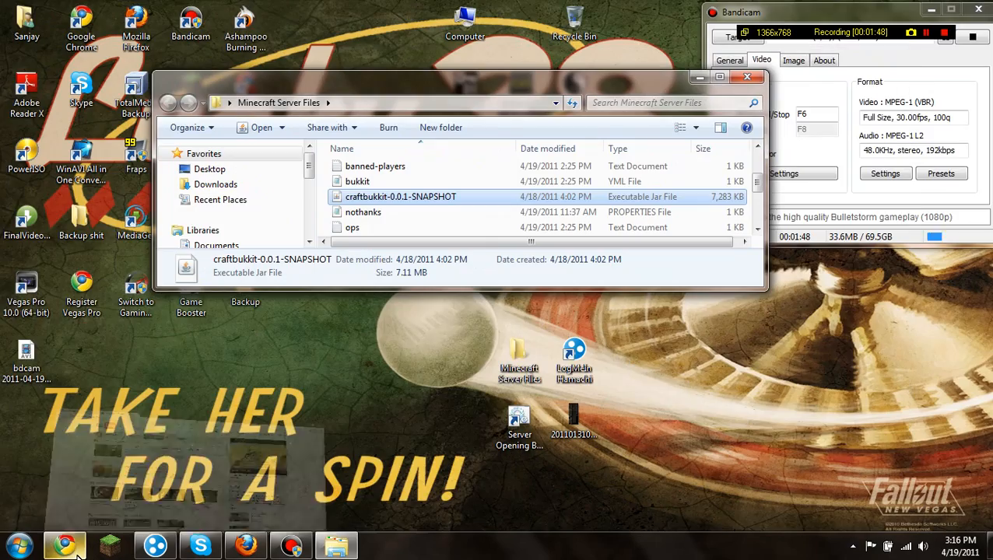
click(64, 545)
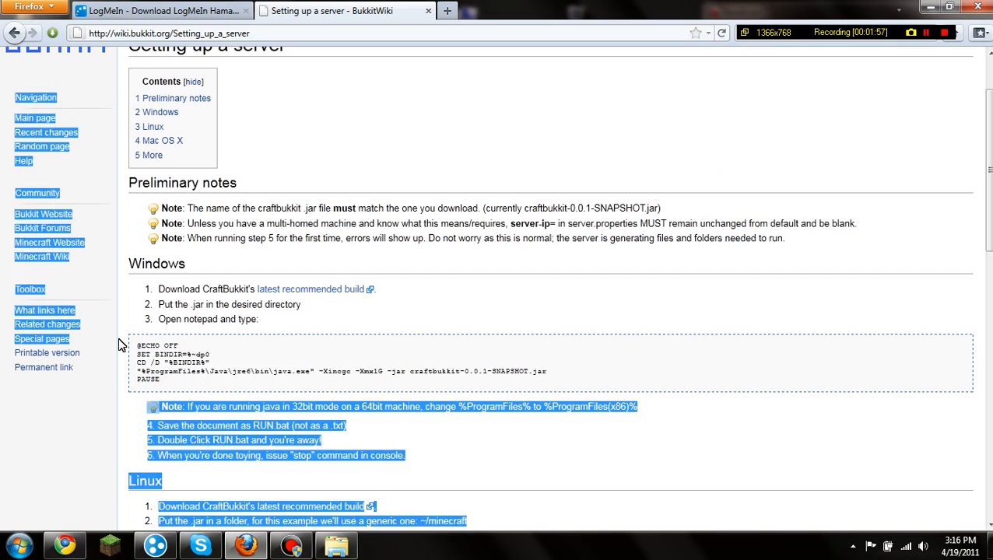
Copy the Windows startup batch script lines from the BukkitWiki guide and go back to the server folder
click(401, 398)
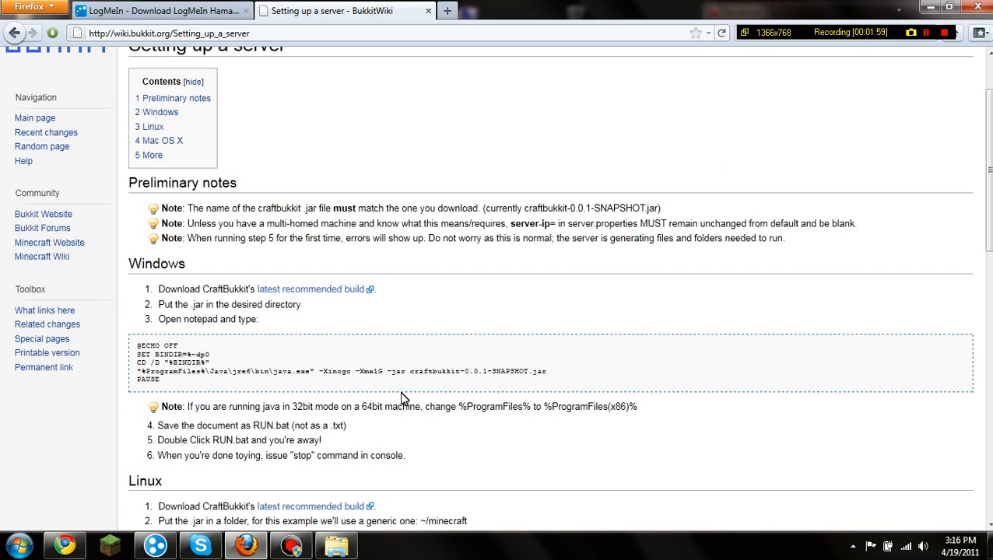
drag(137, 345, 158, 381)
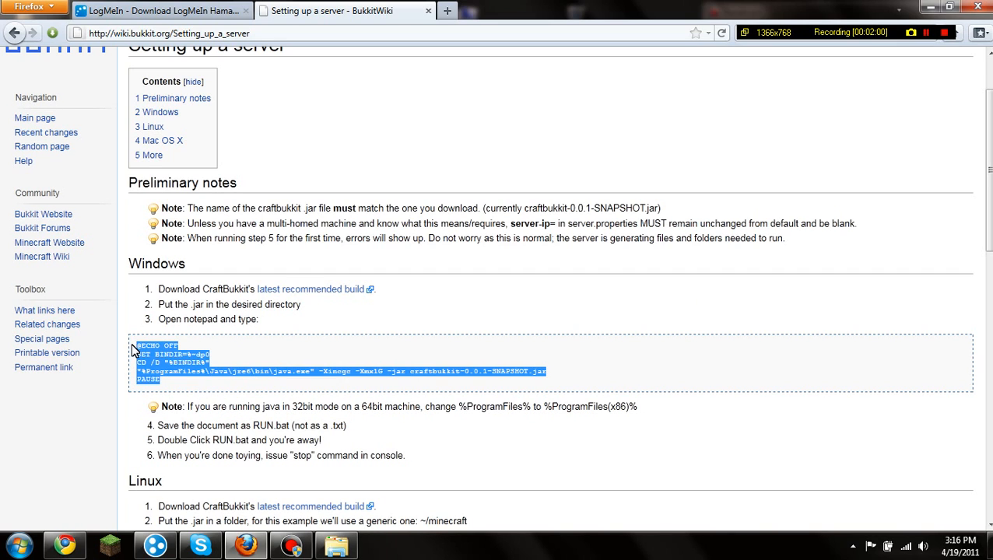
mouse_move(323, 312)
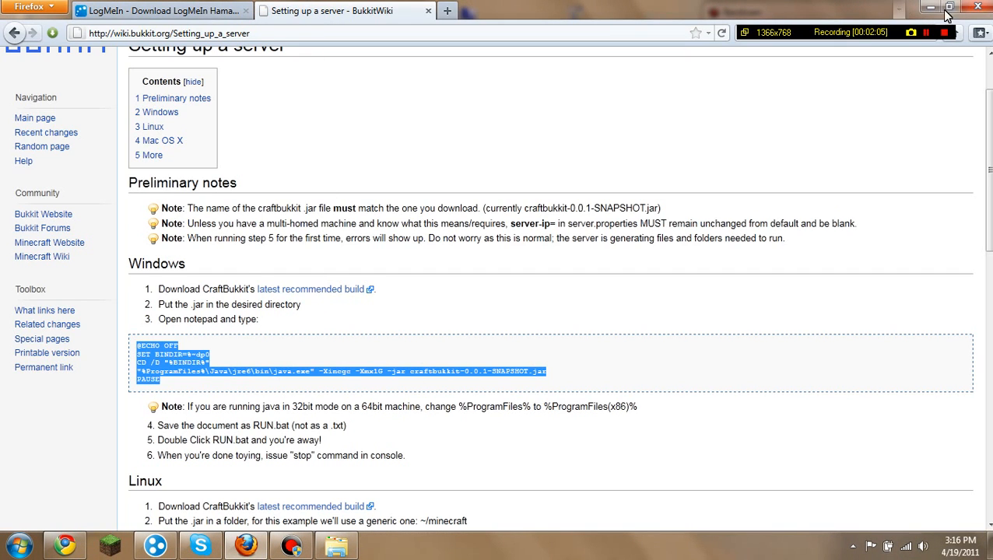
right_click(198, 372)
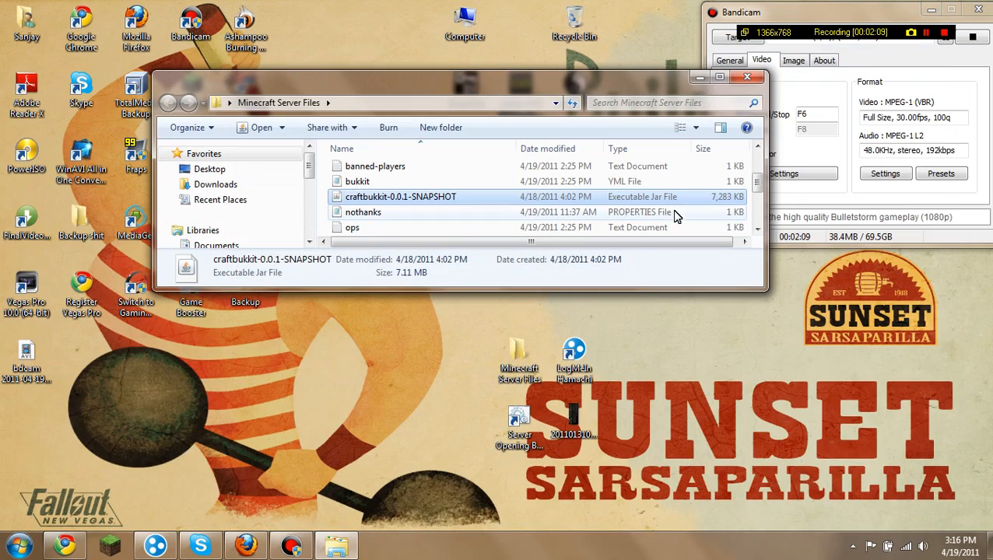
click(15, 545)
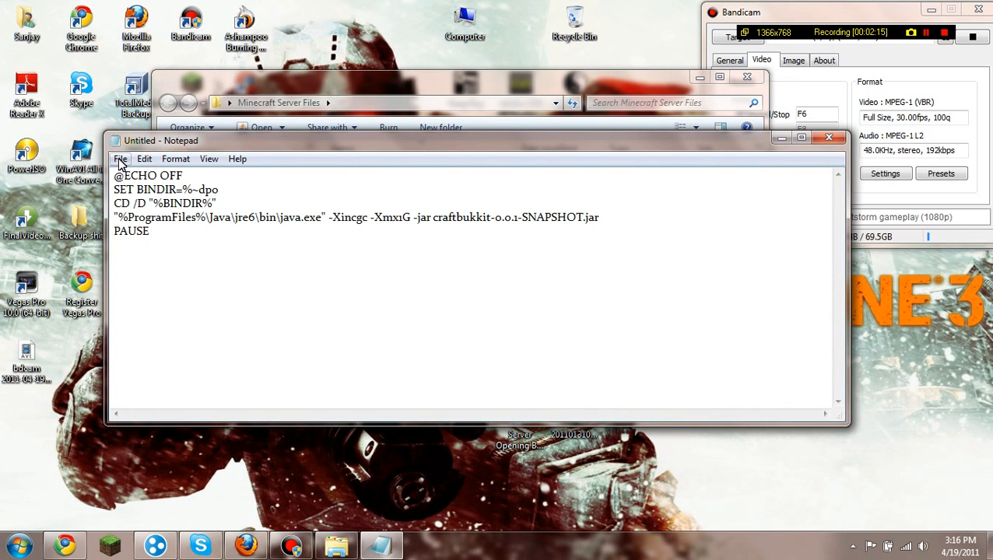
Save the startup script as run.bat (All Files type) in the Minecraft Server Files folder
click(121, 158)
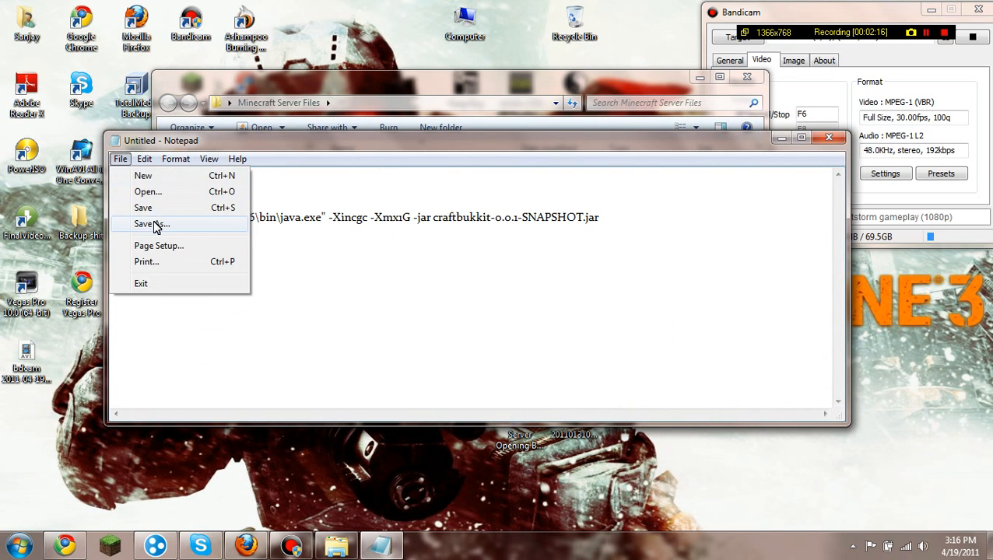
click(151, 224)
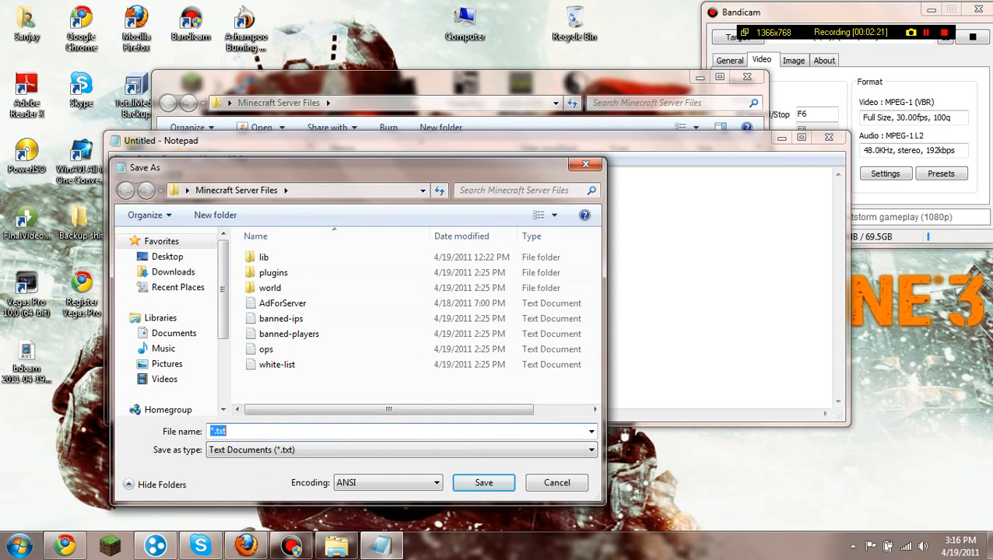
text(run.bat)
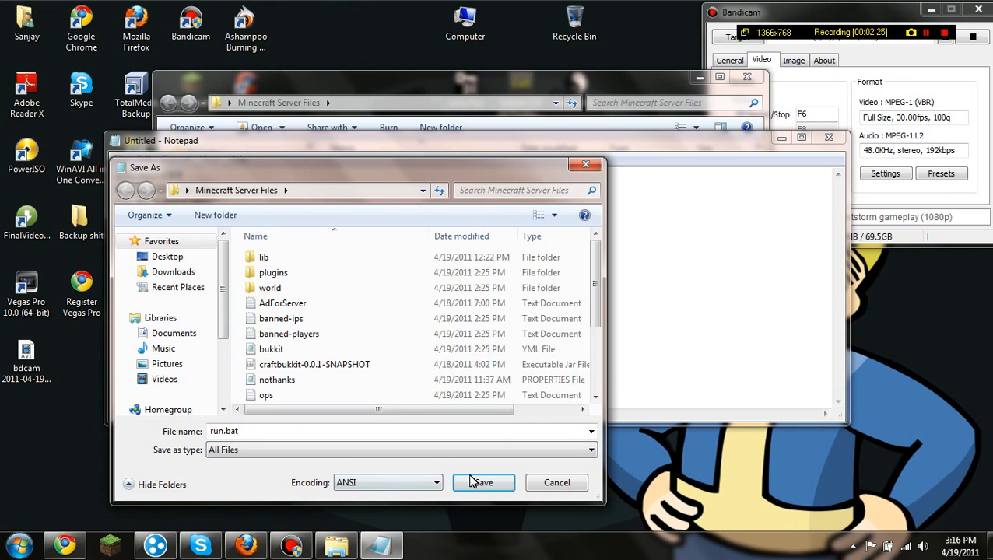
click(482, 482)
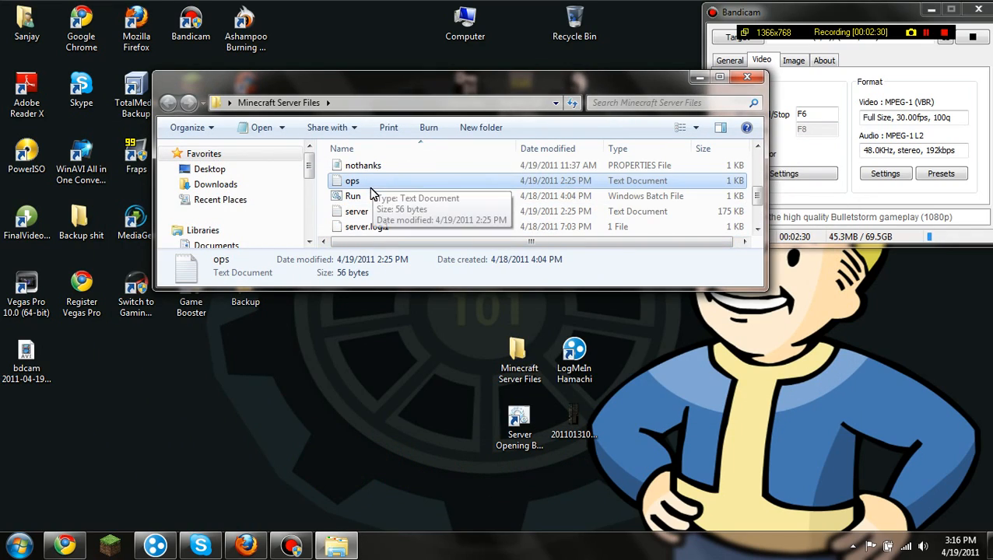
right_click(352, 196)
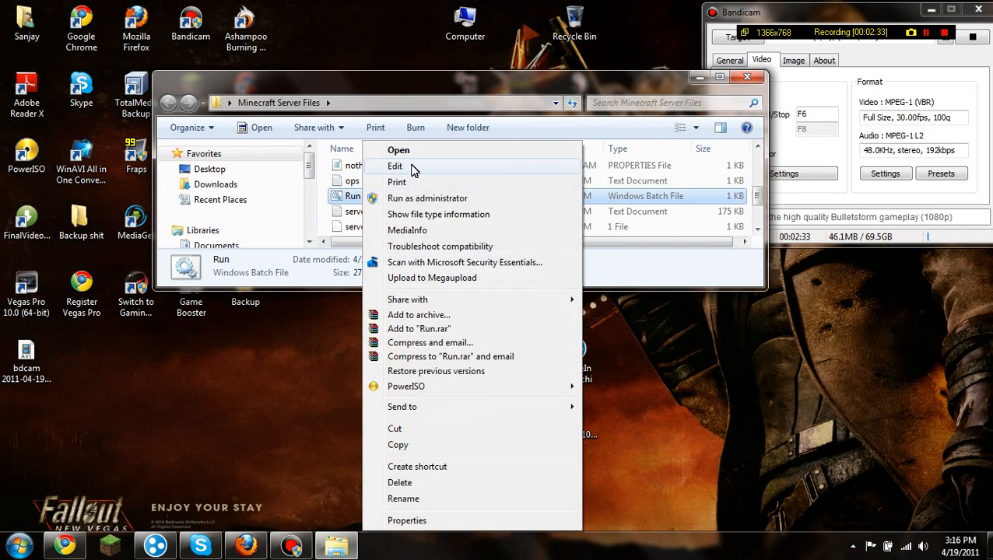
click(395, 165)
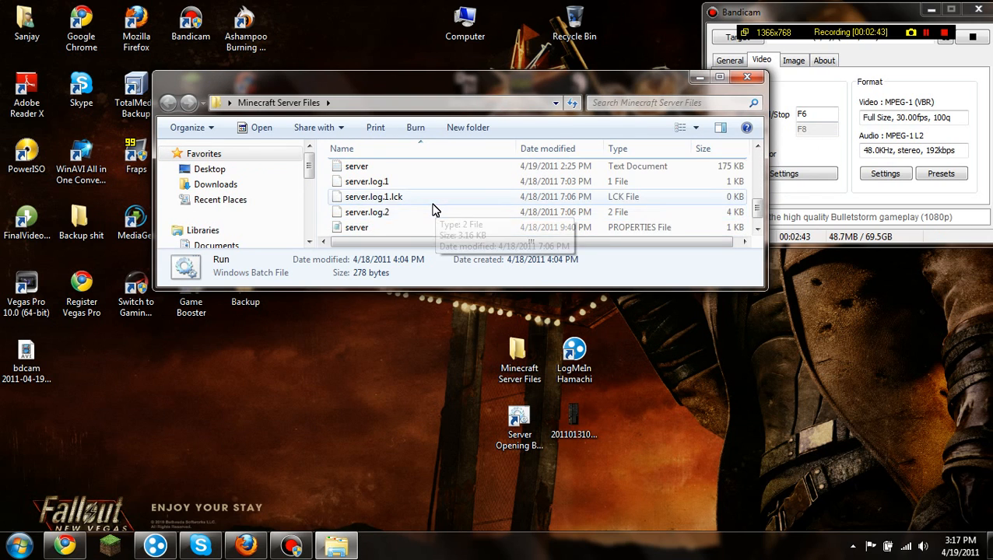
click(719, 76)
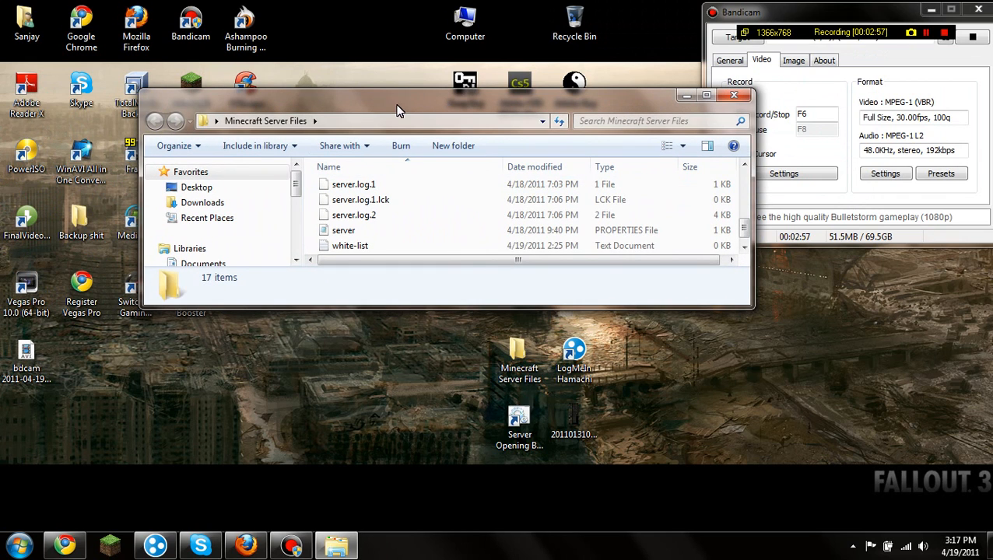
Open the server.properties file from the server folder in Notepad
click(342, 230)
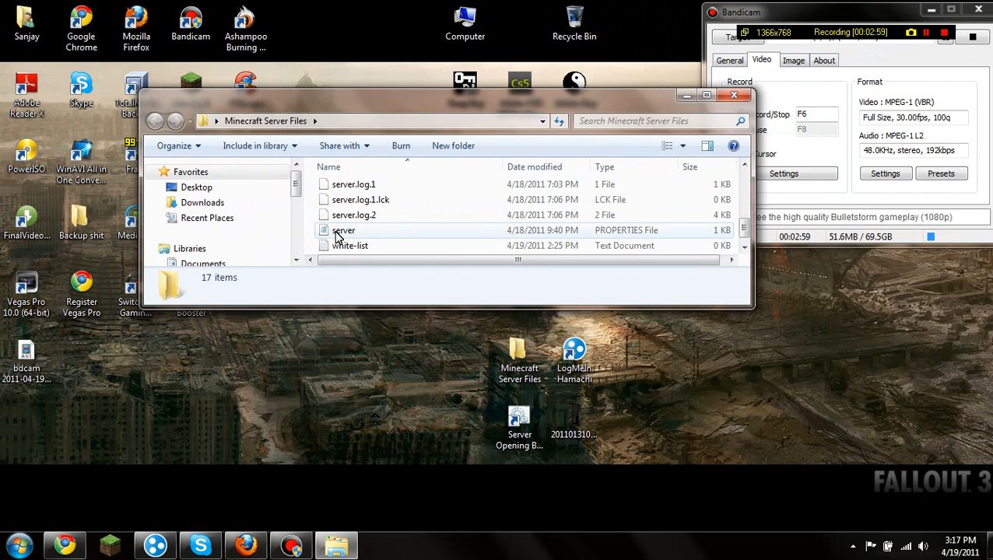
mouse_move(467, 230)
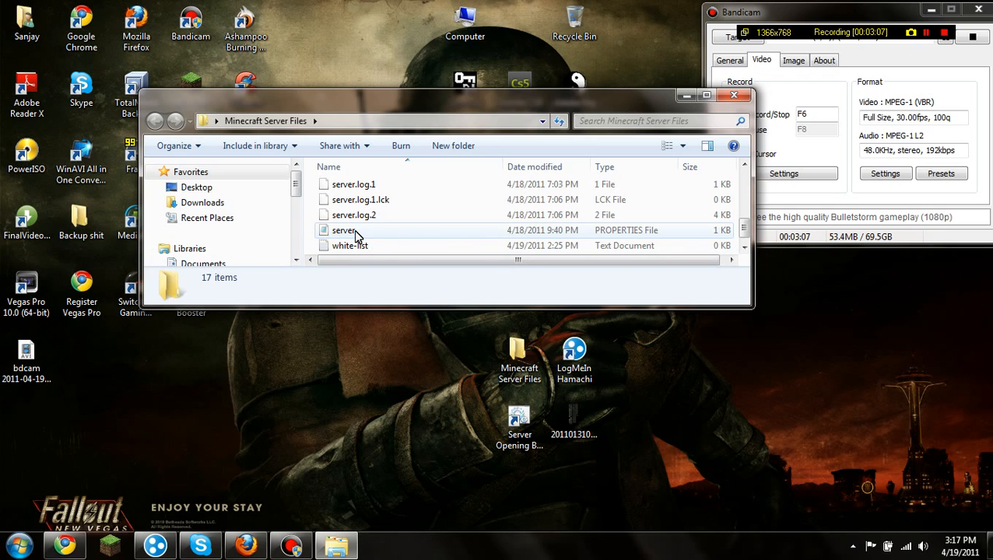
double_click(344, 230)
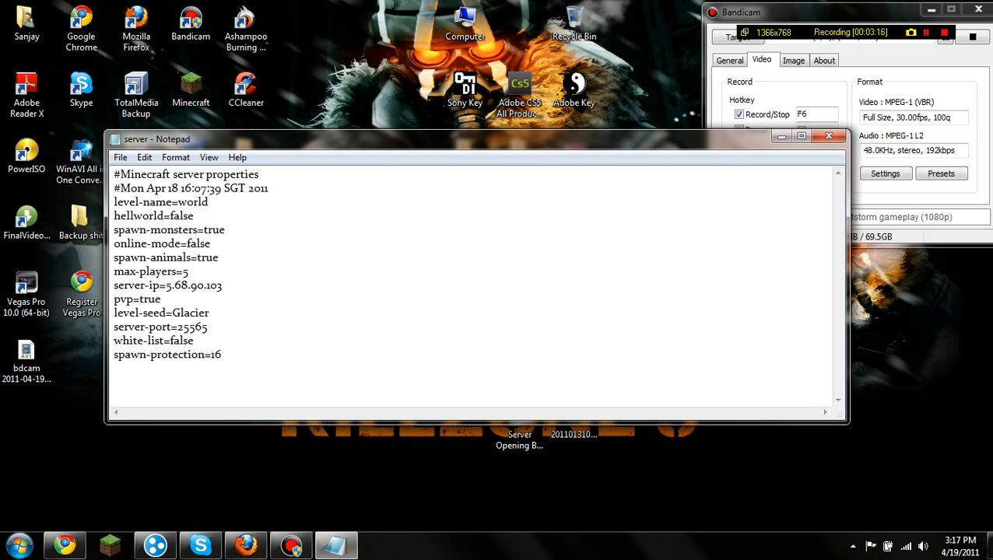
Snap the Notepad server.properties window to the left side of the screen
double_click(200, 243)
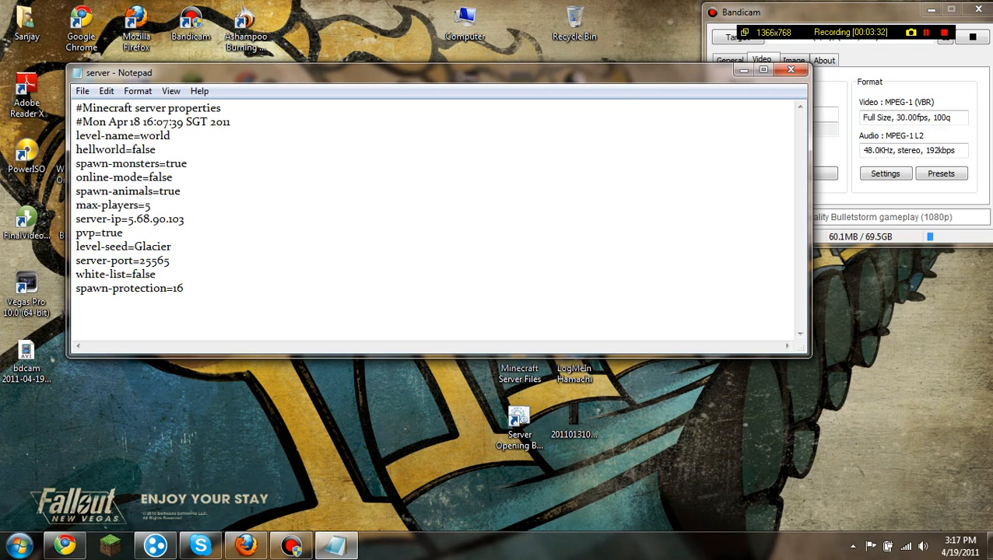
click(151, 205)
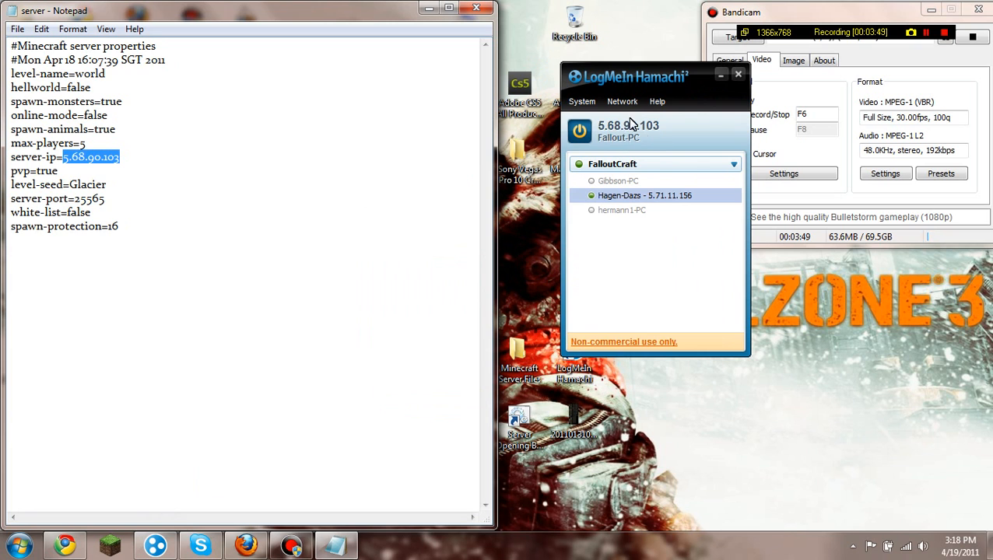
mouse_move(553, 132)
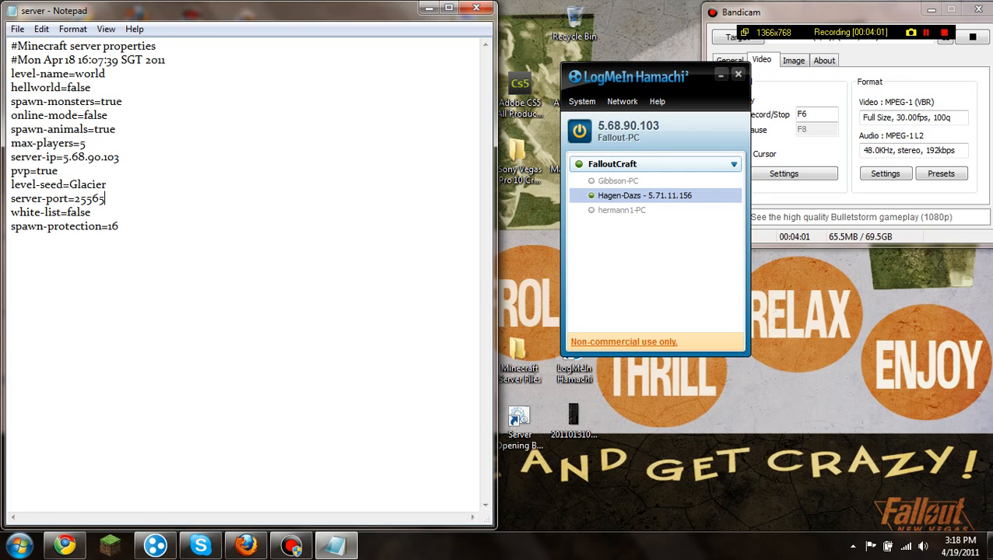
triple_click(58, 183)
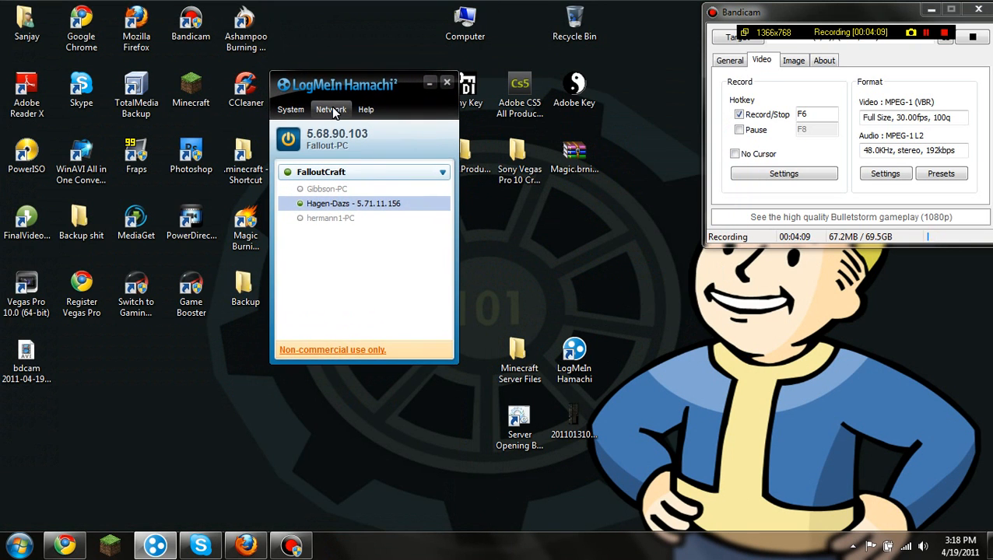
Join the existing Hamachi network FalloutCraft with its password
click(330, 109)
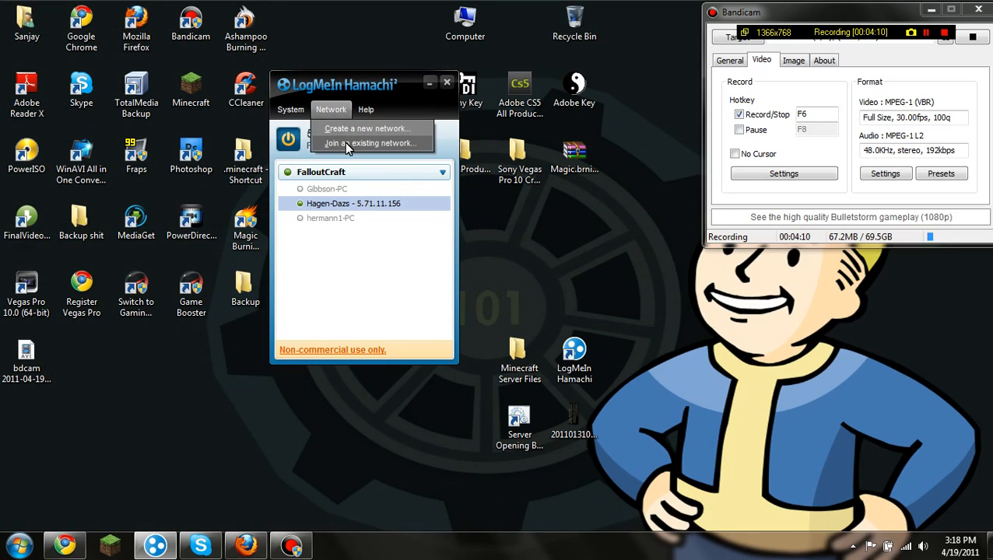
click(369, 143)
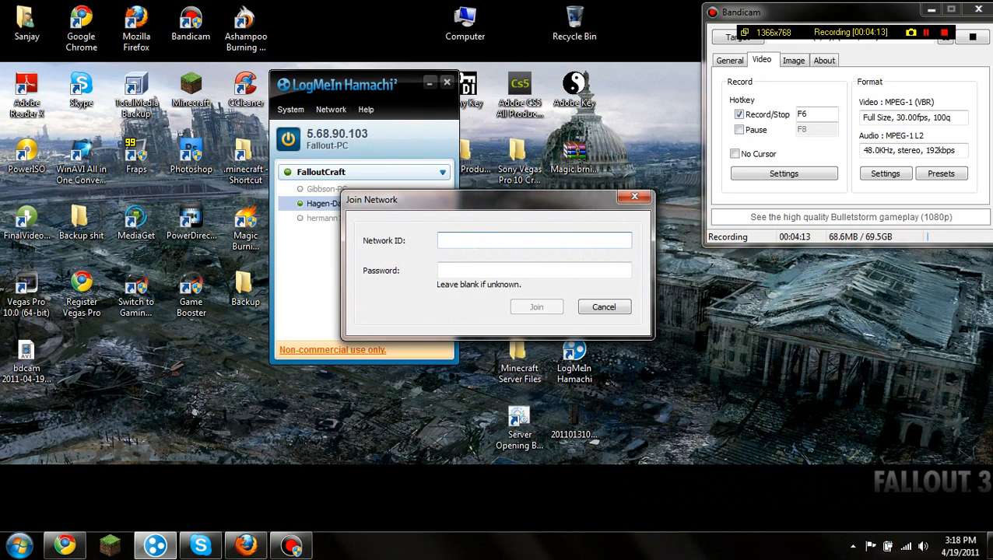
text(FalloutCraft)
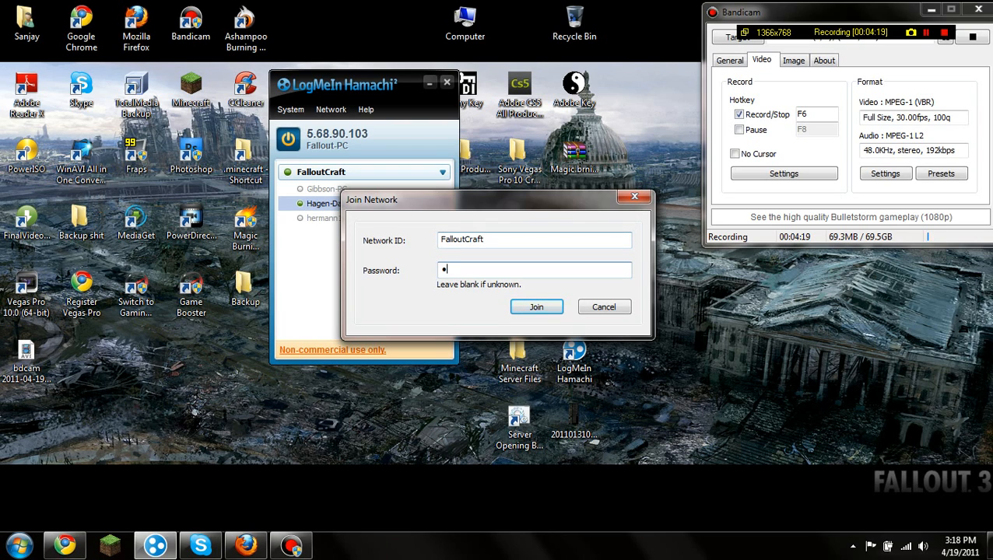
click(535, 306)
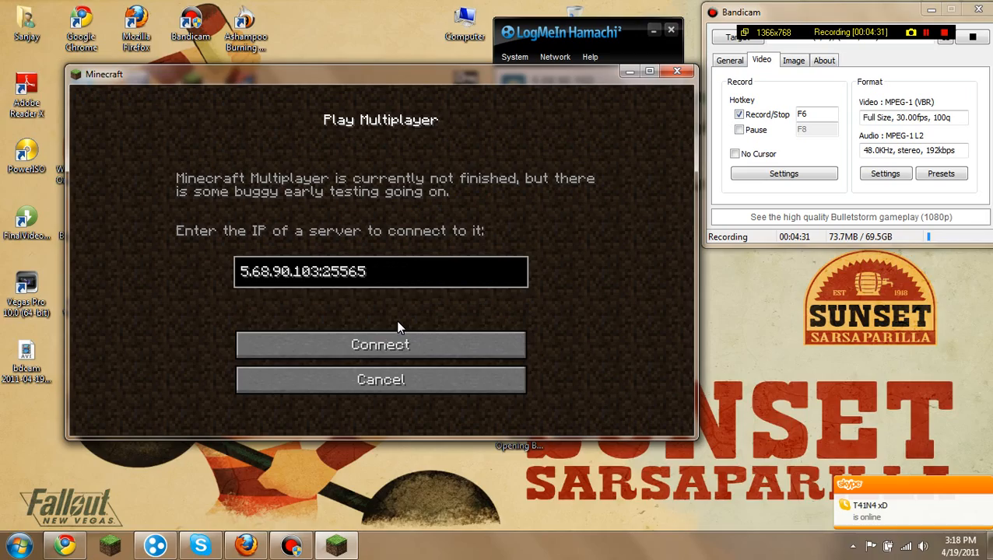
Connect to the Minecraft multiplayer server at 5.68.90.103:25565
click(380, 380)
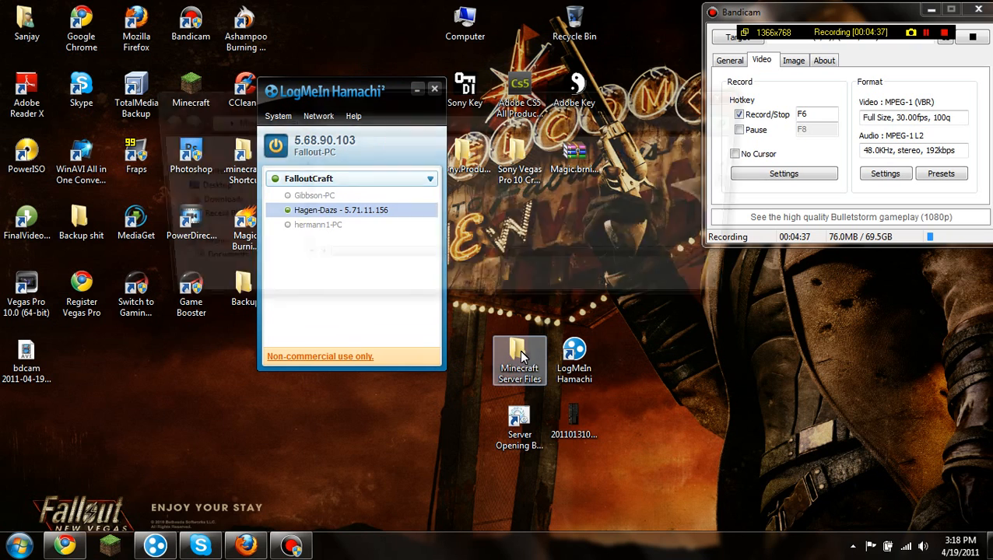
Browse the plugins folder (AutoAnnouncer, Essentials) and return to Minecraft Server Files with lib, plugins, world
double_click(520, 360)
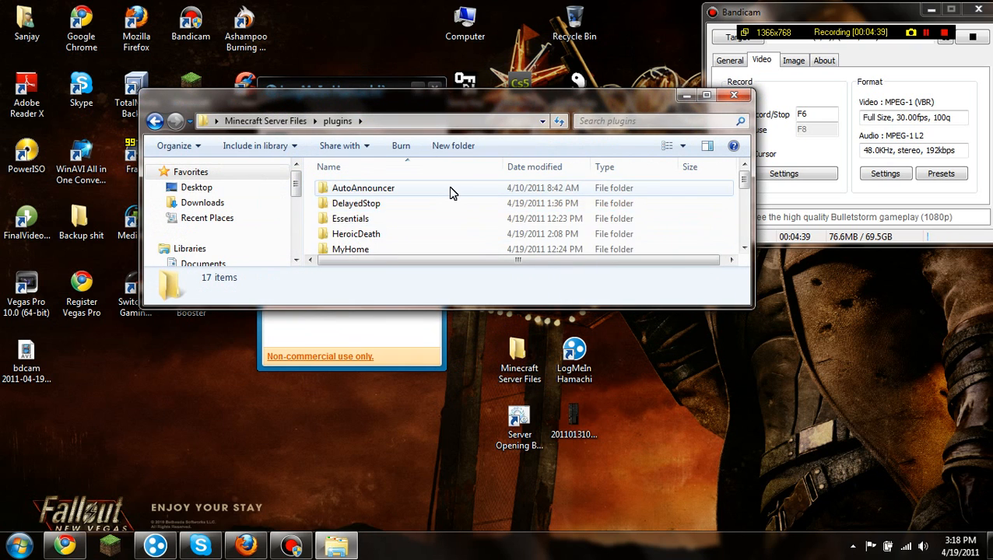
scroll(down, 3)
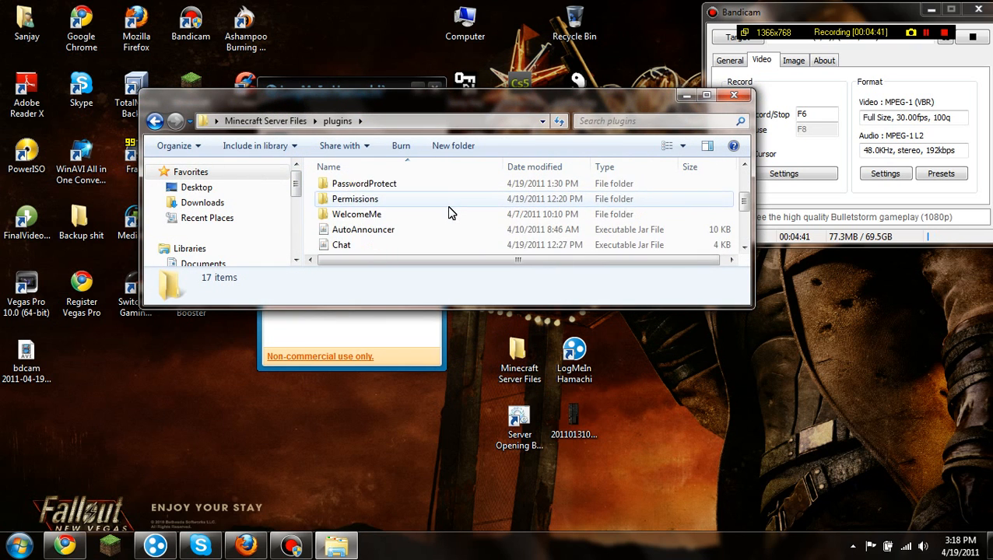
scroll(down, 3)
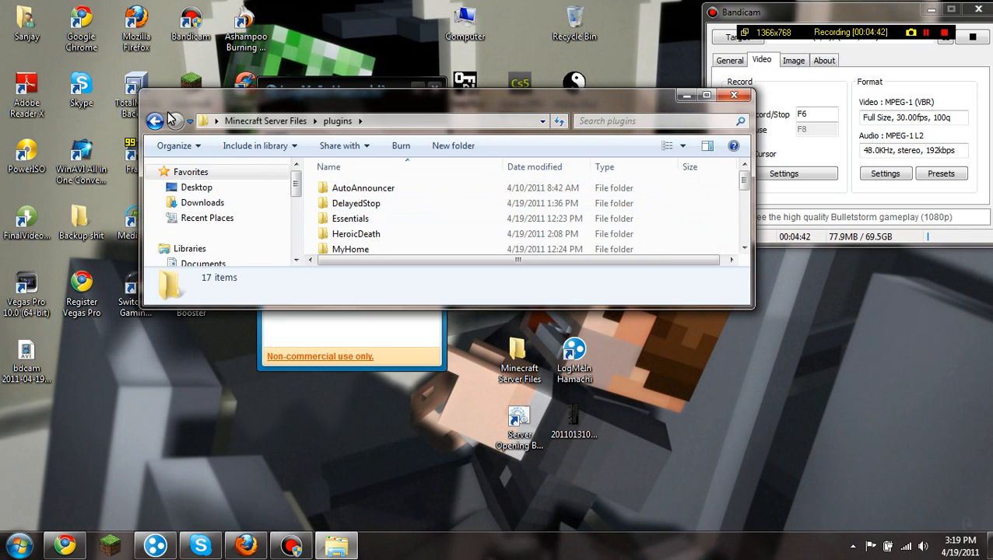
click(155, 121)
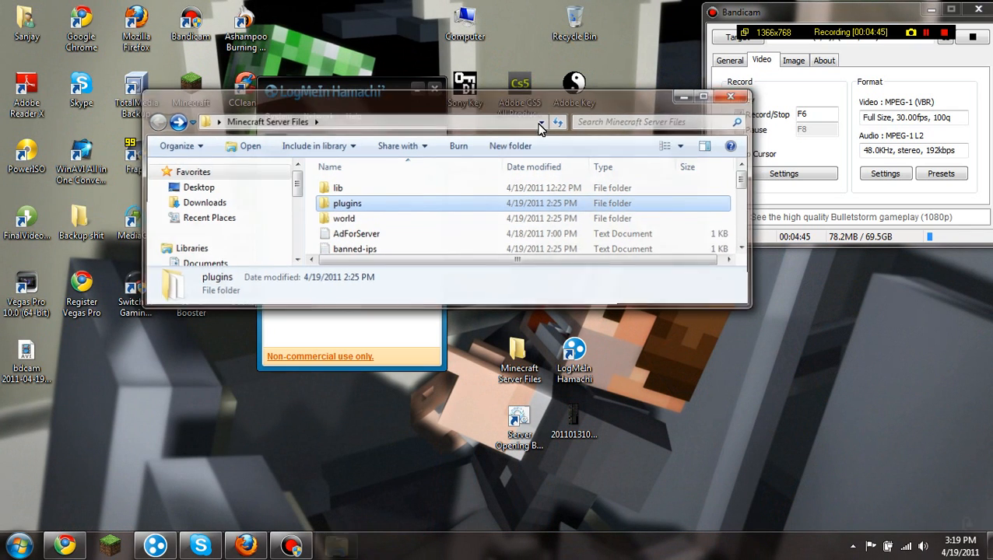